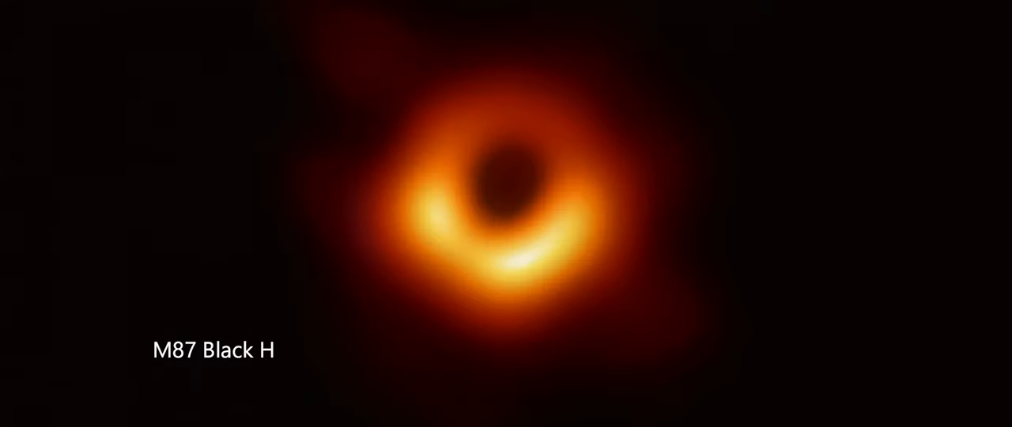
text(ole)
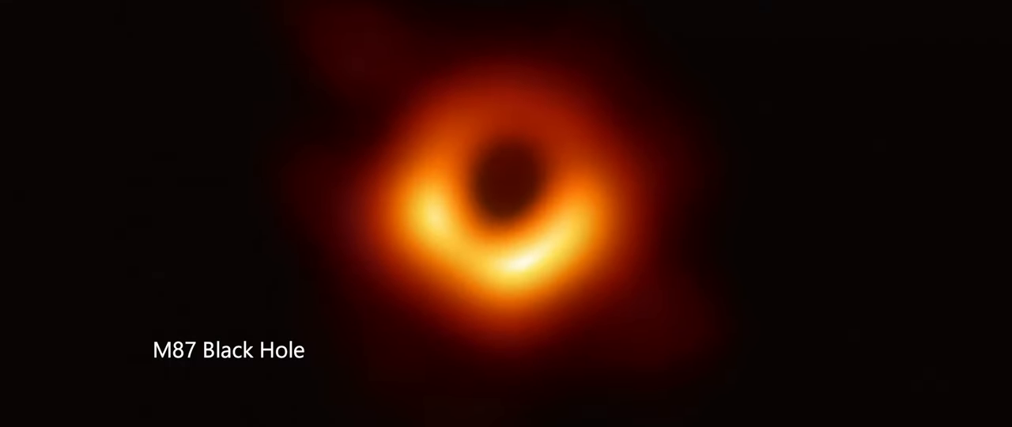